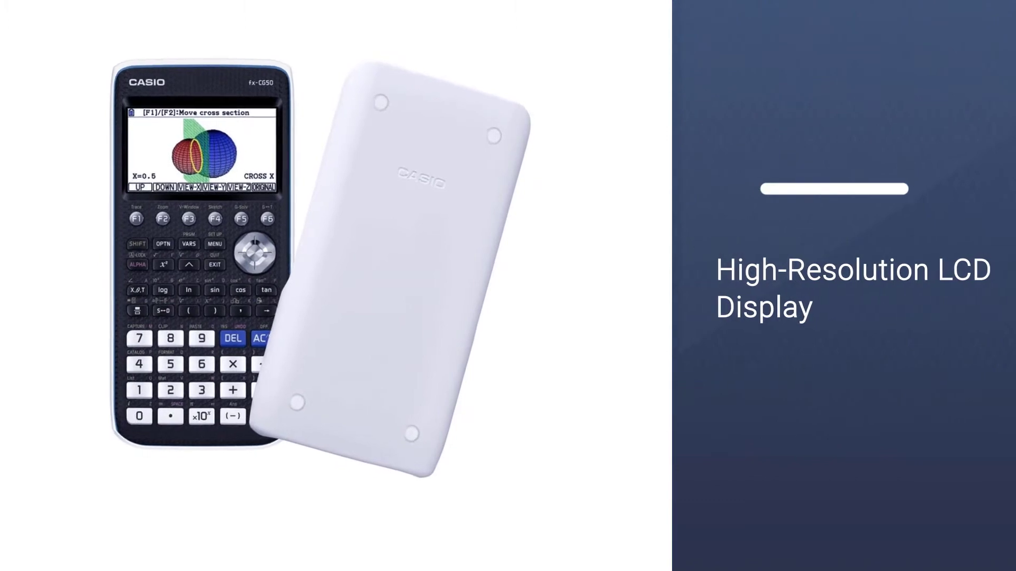
scroll("down", 3)
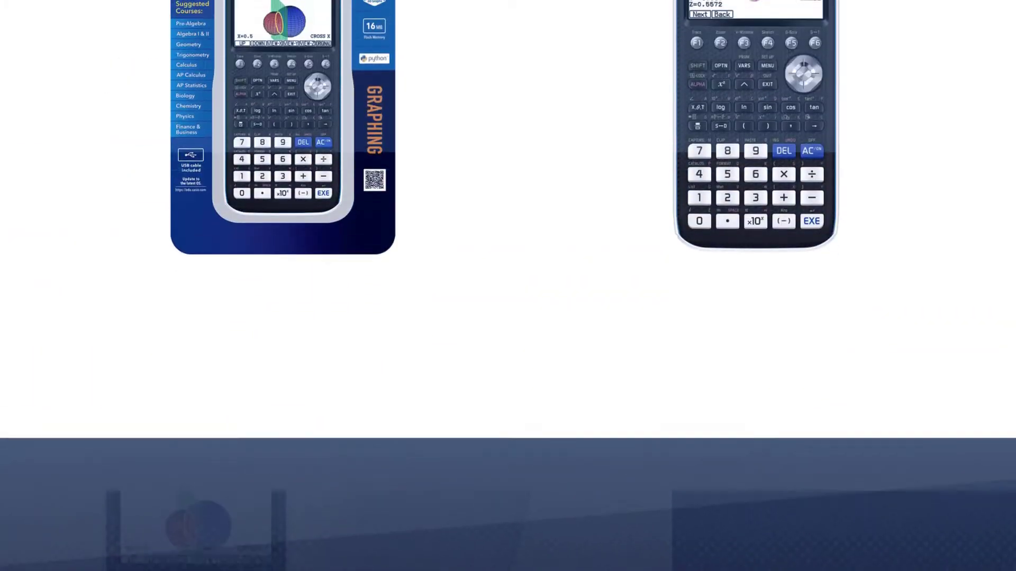